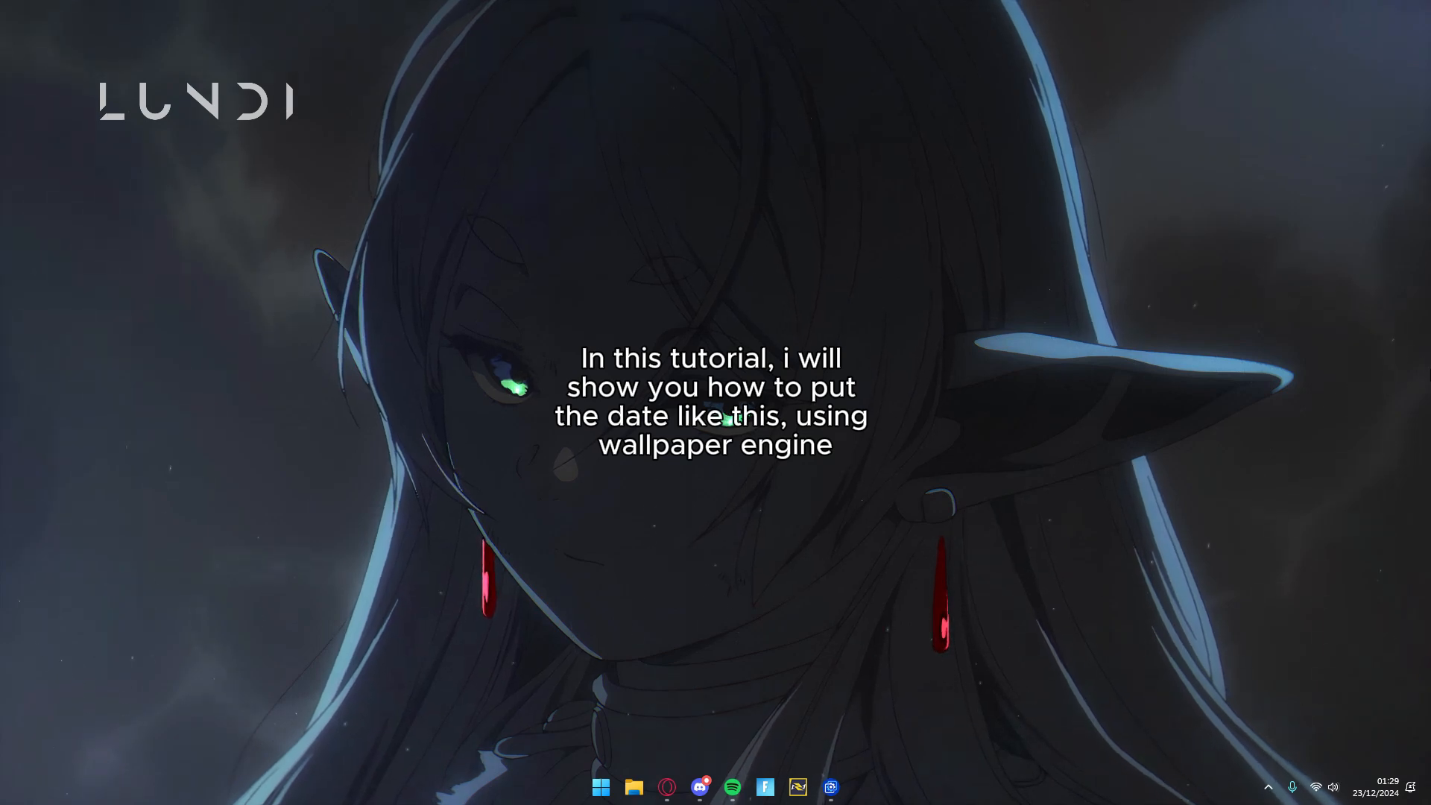
pyautogui.moveTo(422, 125)
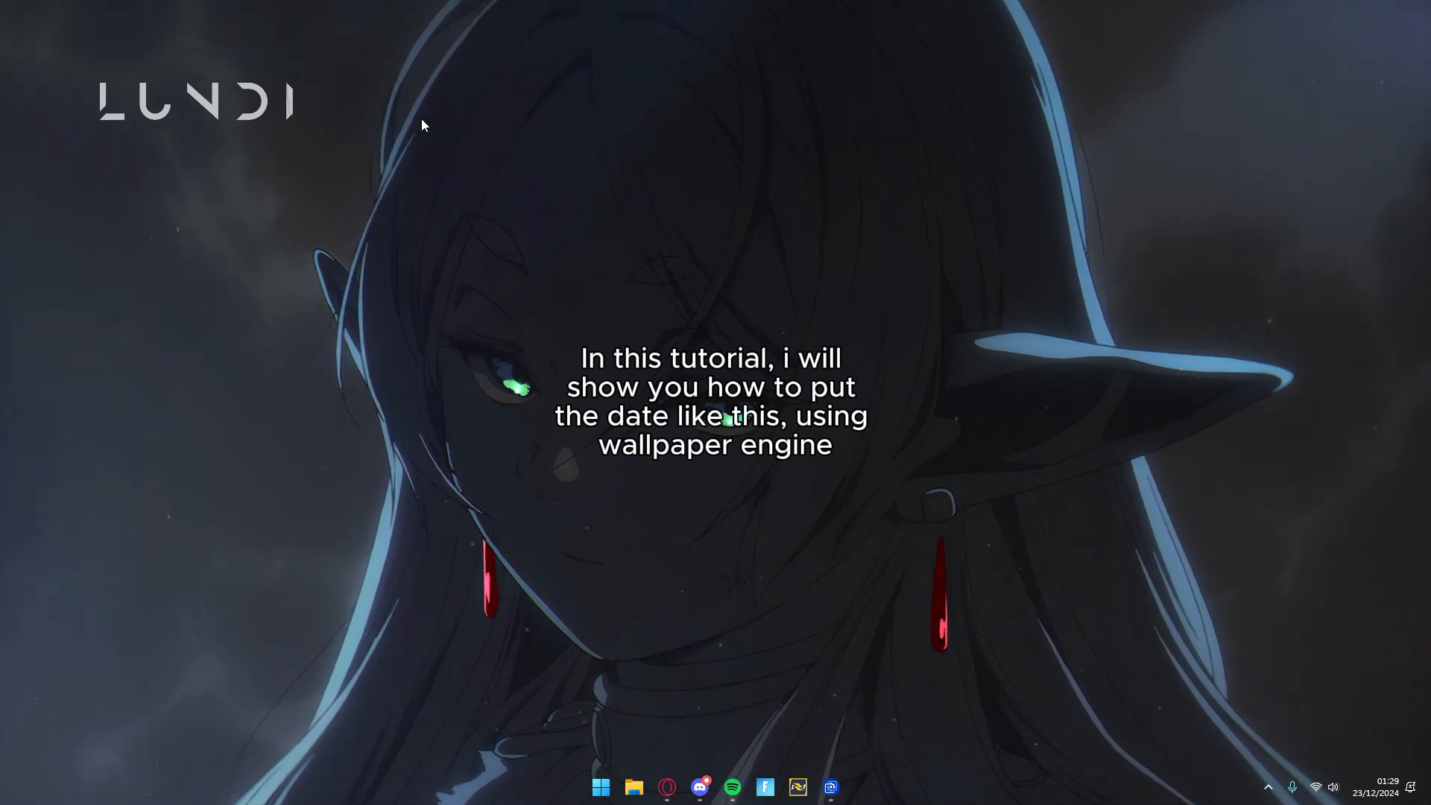
# Open the Frieren wallpaper from the Wallpaper Engine library in the editor
pyautogui.click(828, 787)
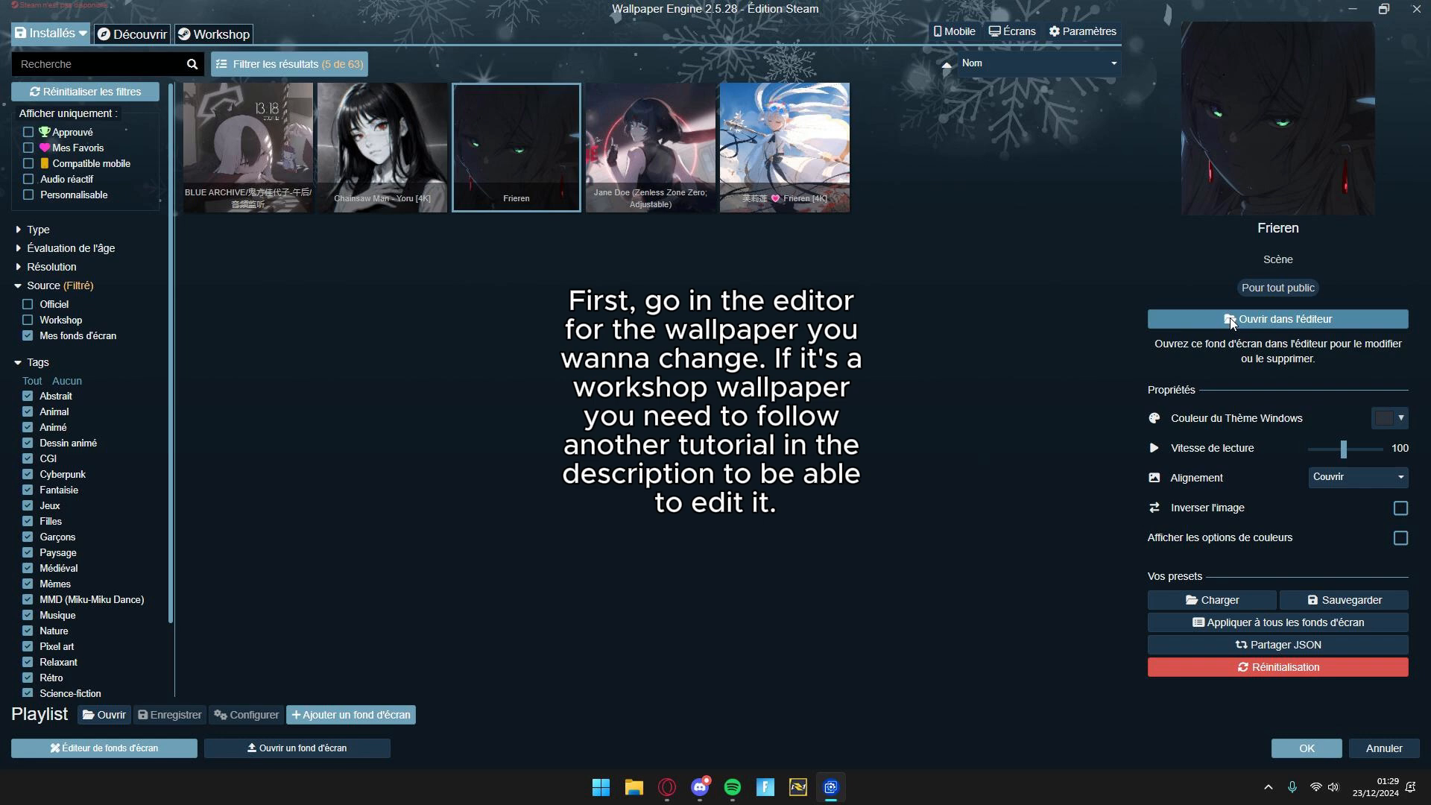
pyautogui.click(1277, 319)
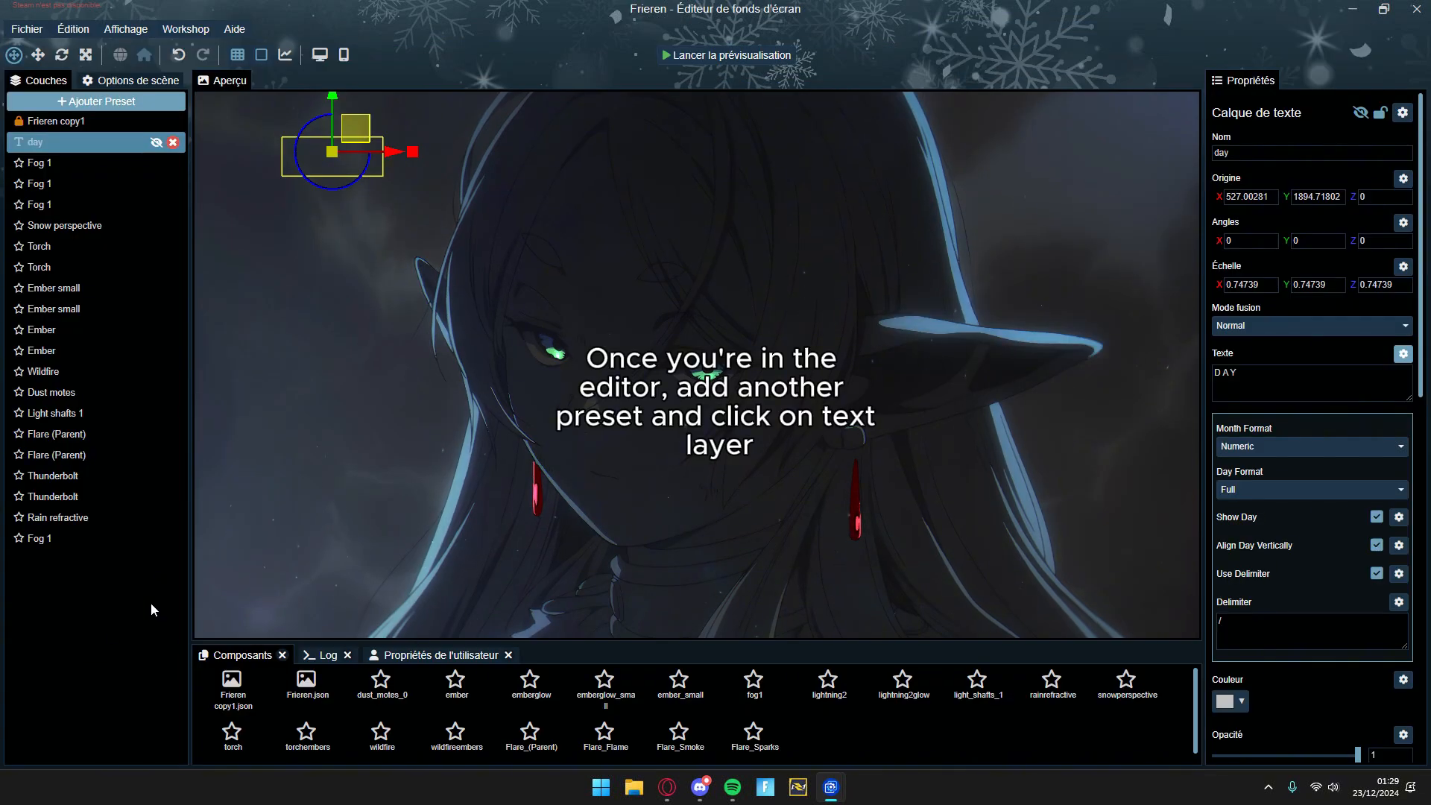
# Add a new text layer via Ajouter Preset whose text reads 'day'
pyautogui.click(97, 100)
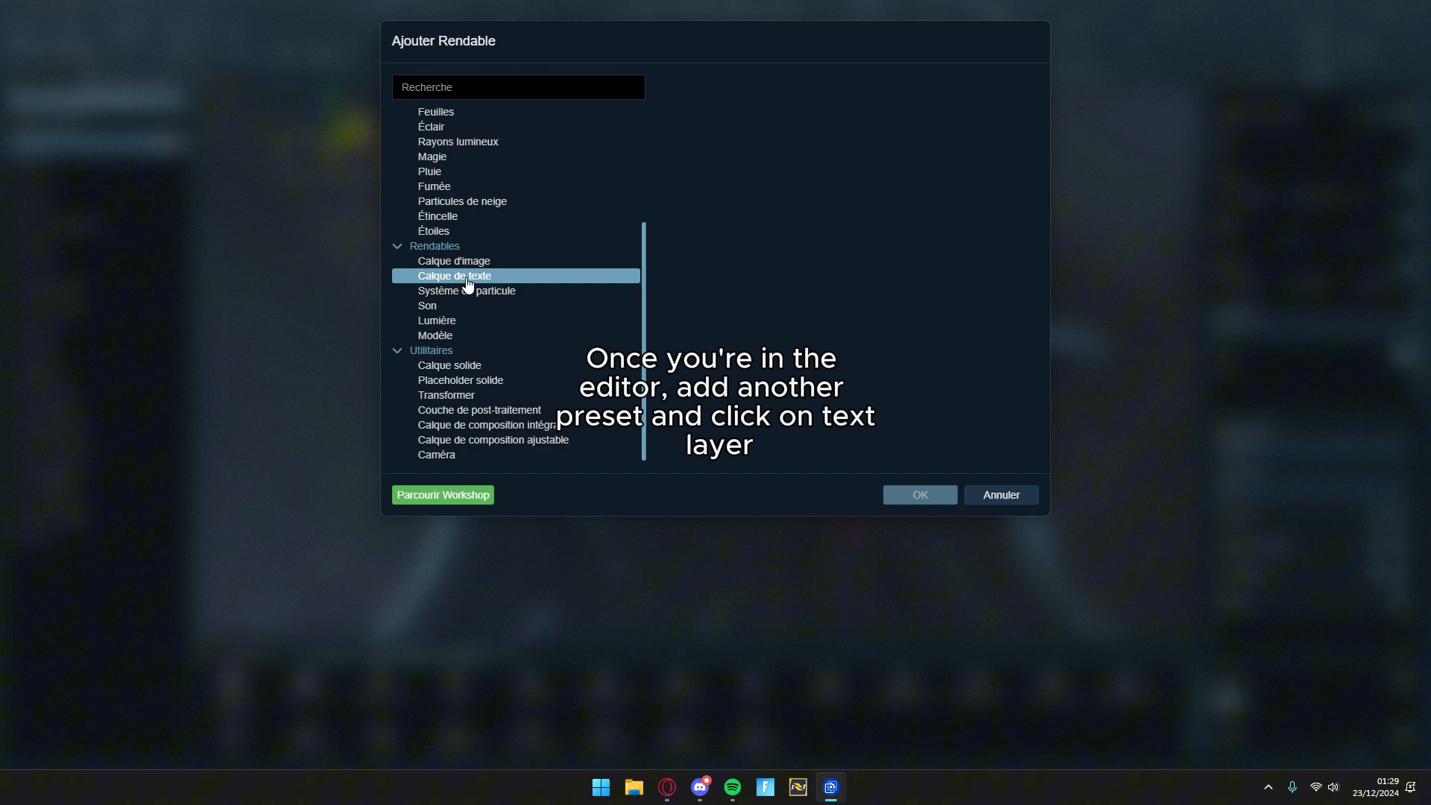
pyautogui.click(453, 275)
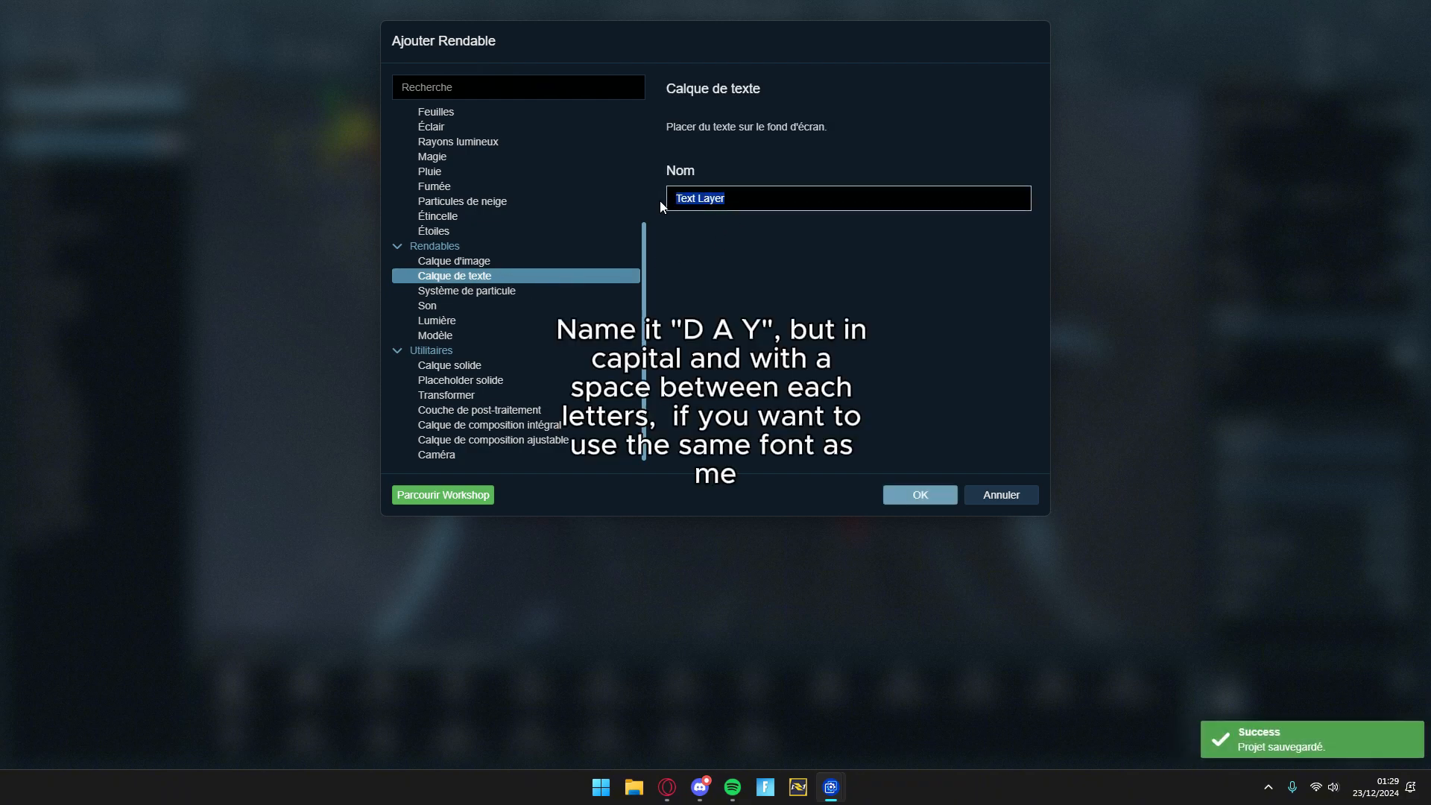
pyautogui.write('day')
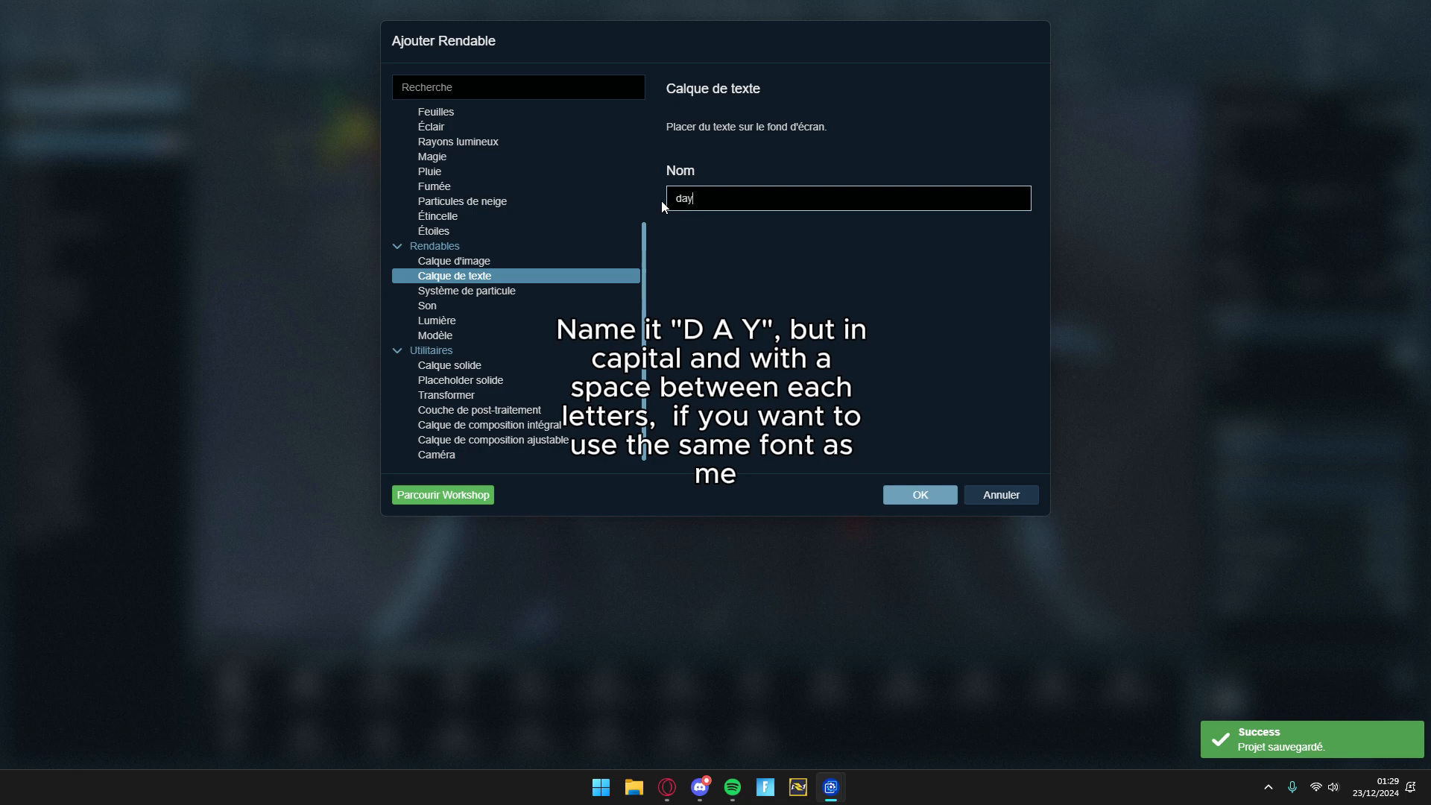
pyautogui.click(918, 493)
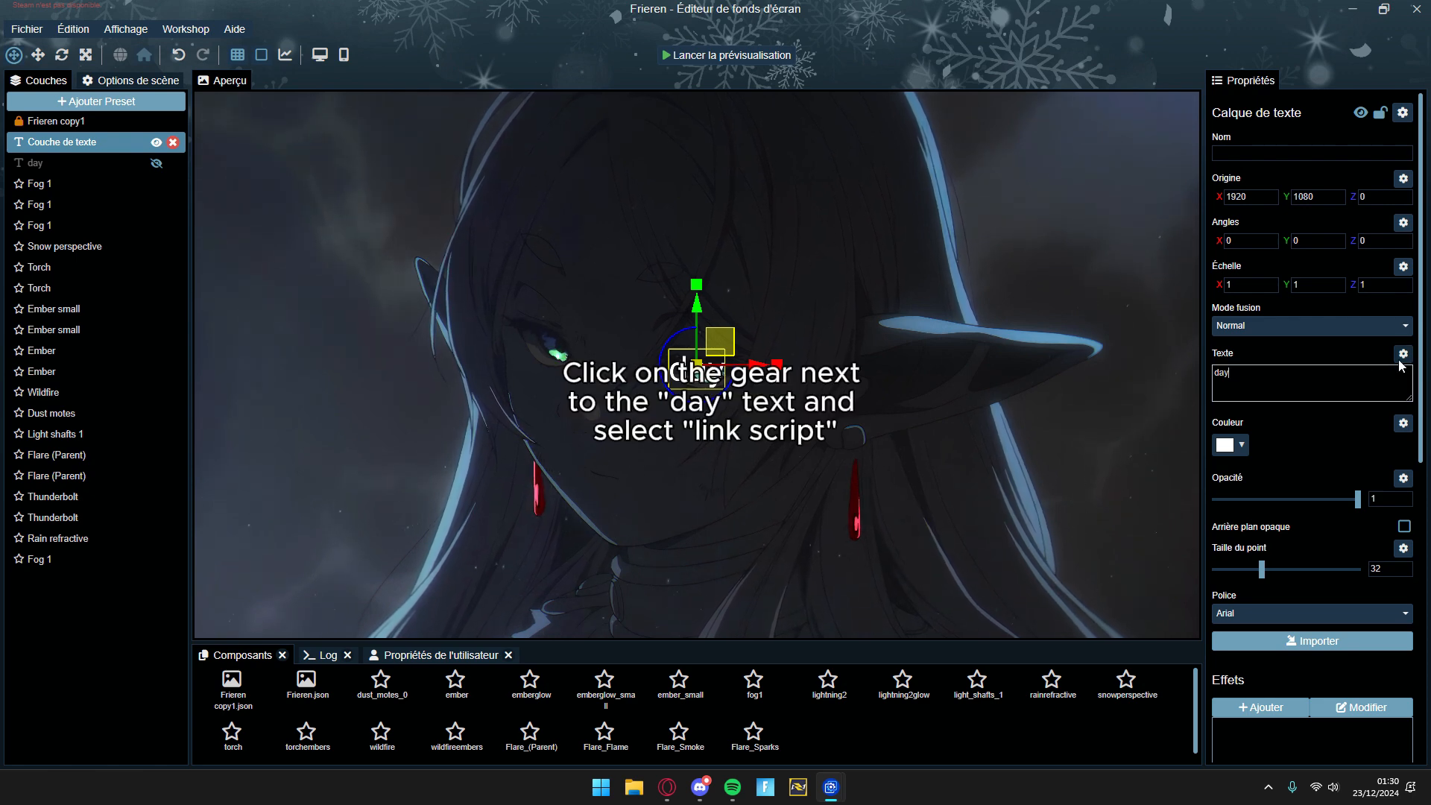
# Attach a date script to the layer's Texte property with 'Lier Script' and save it
pyautogui.click(1404, 353)
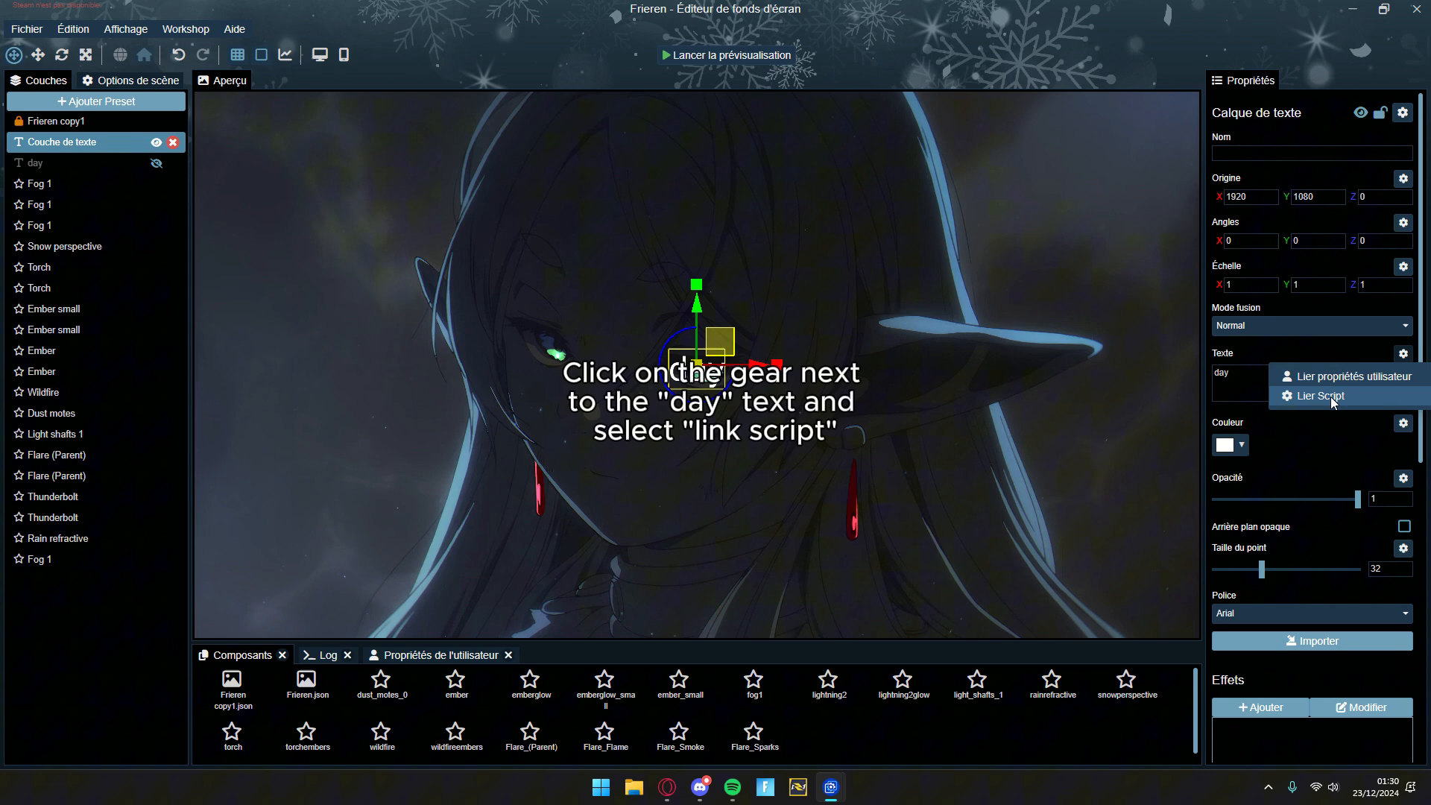
pyautogui.click(1319, 394)
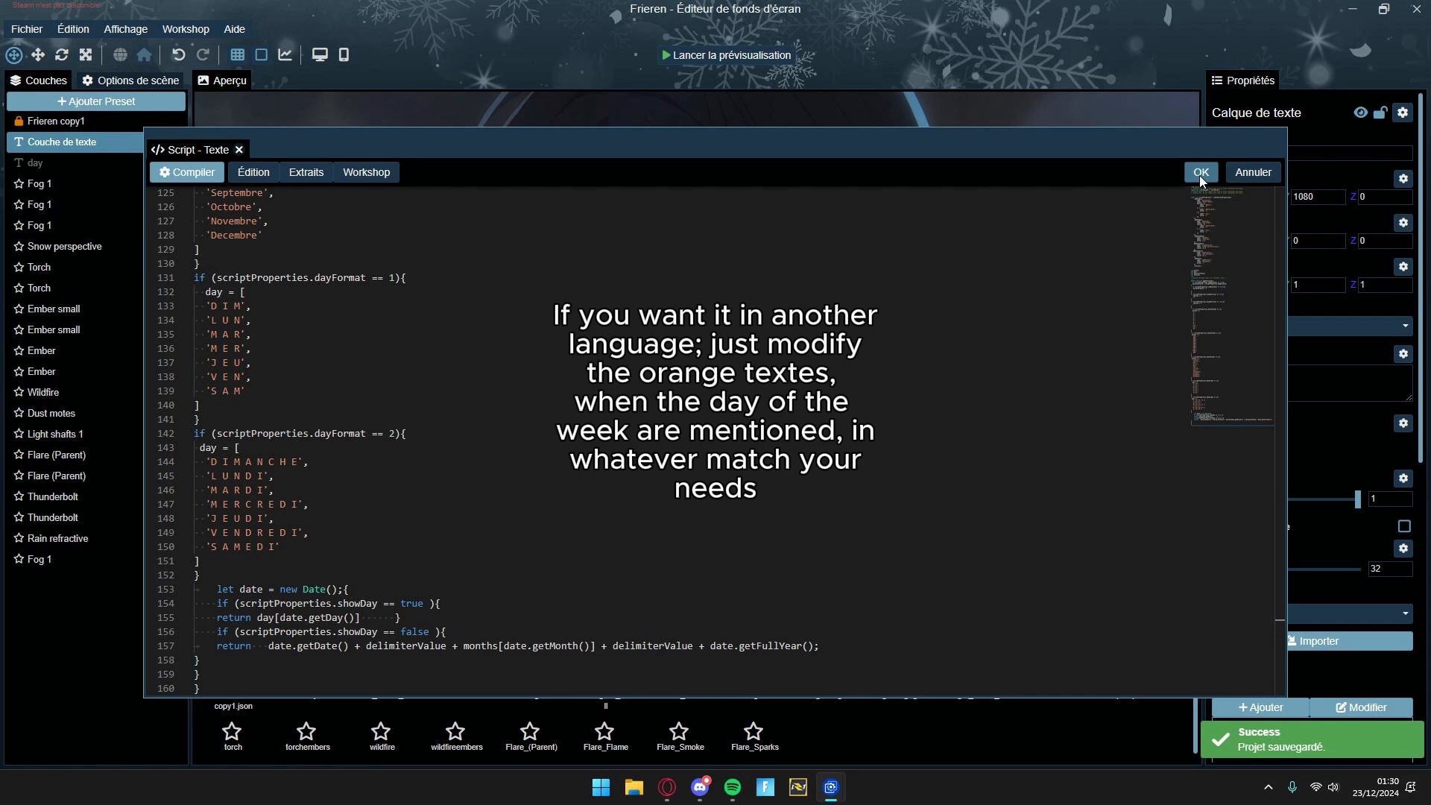
pyautogui.click(1201, 172)
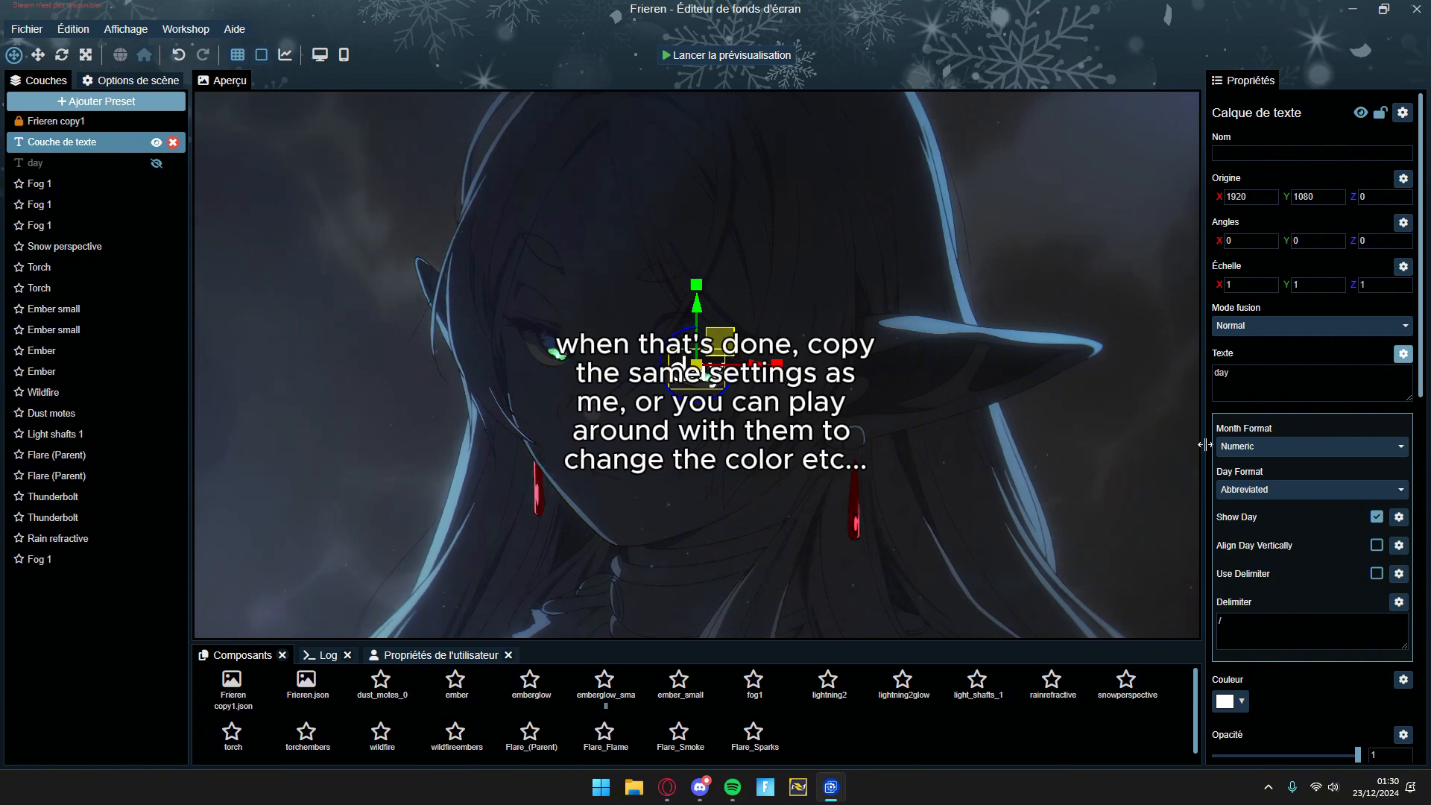
# Set the date script's Day Format to Full and enable Align Day Vertically
pyautogui.scroll(-3)
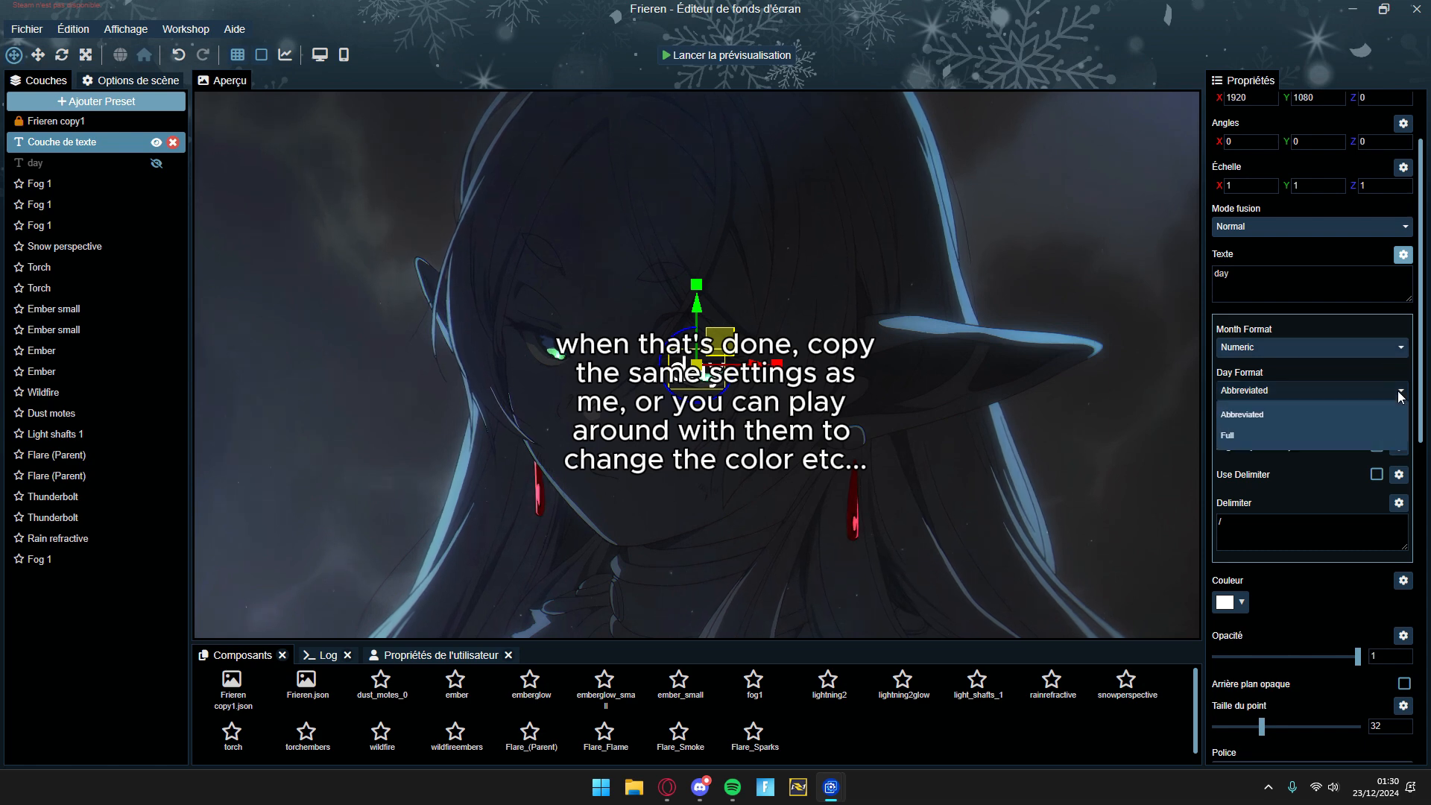
pyautogui.click(1242, 435)
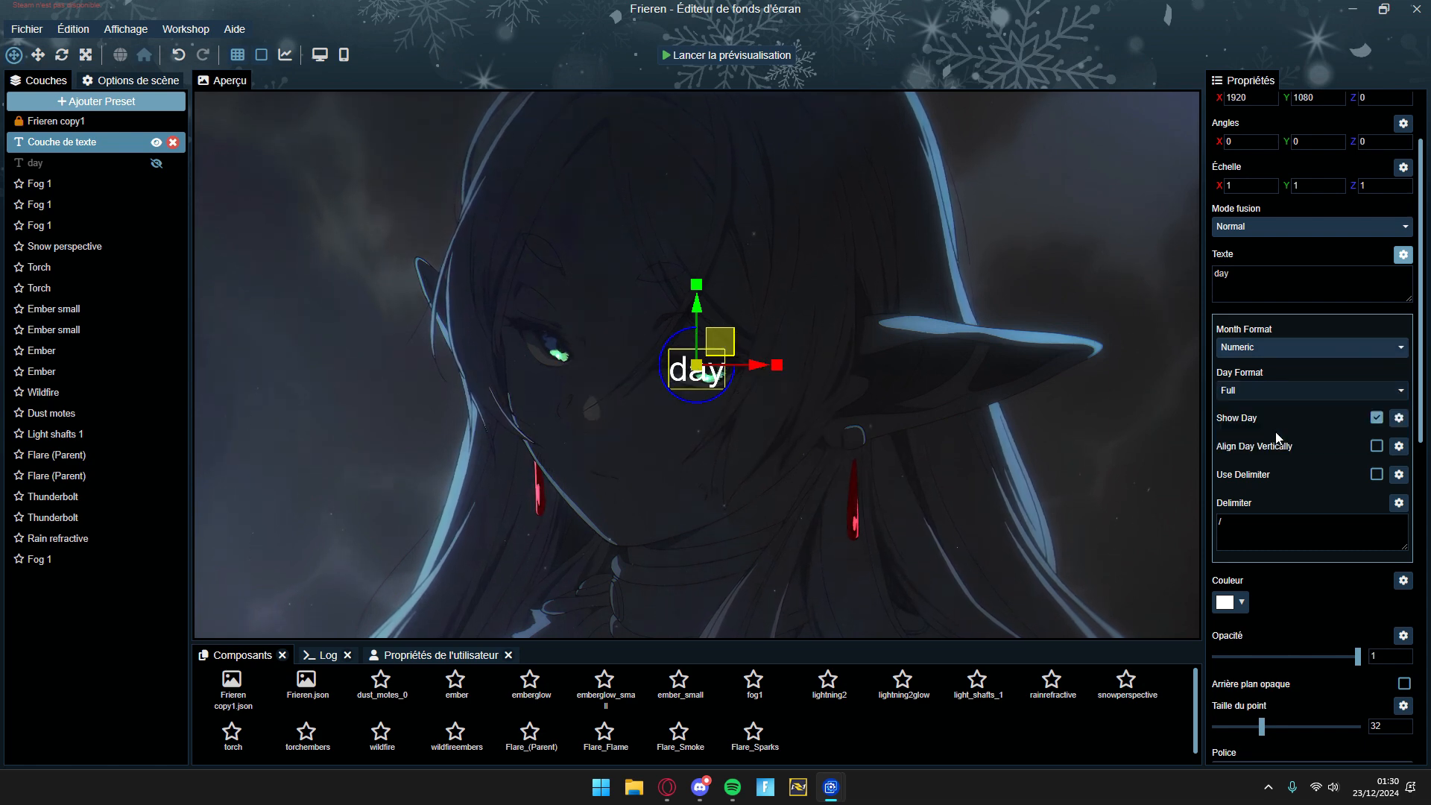
pyautogui.click(1375, 446)
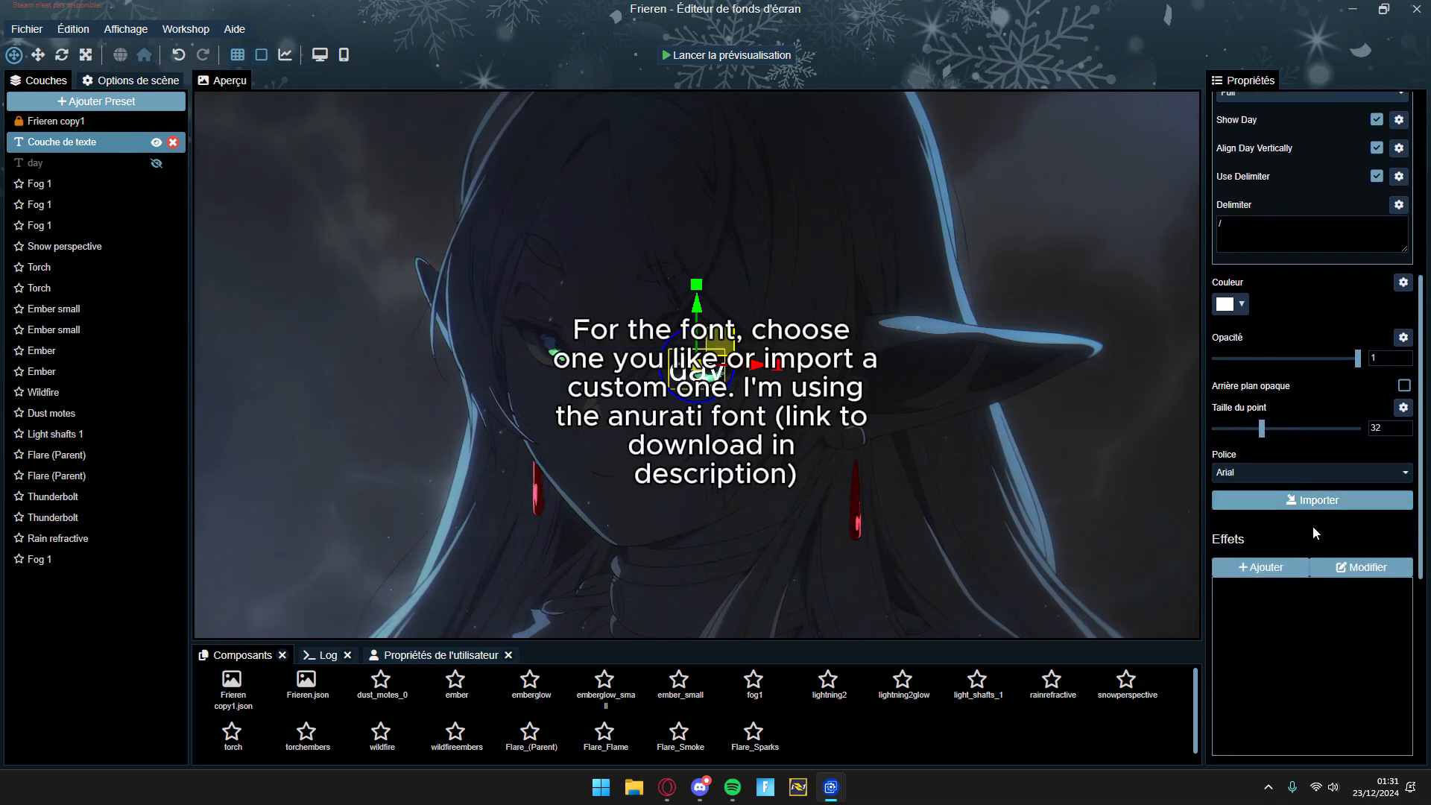
# Import Anurati-Regular.otf from Téléchargements > anurati-free-font > ANURATI Free Font as the layer font
pyautogui.click(1312, 500)
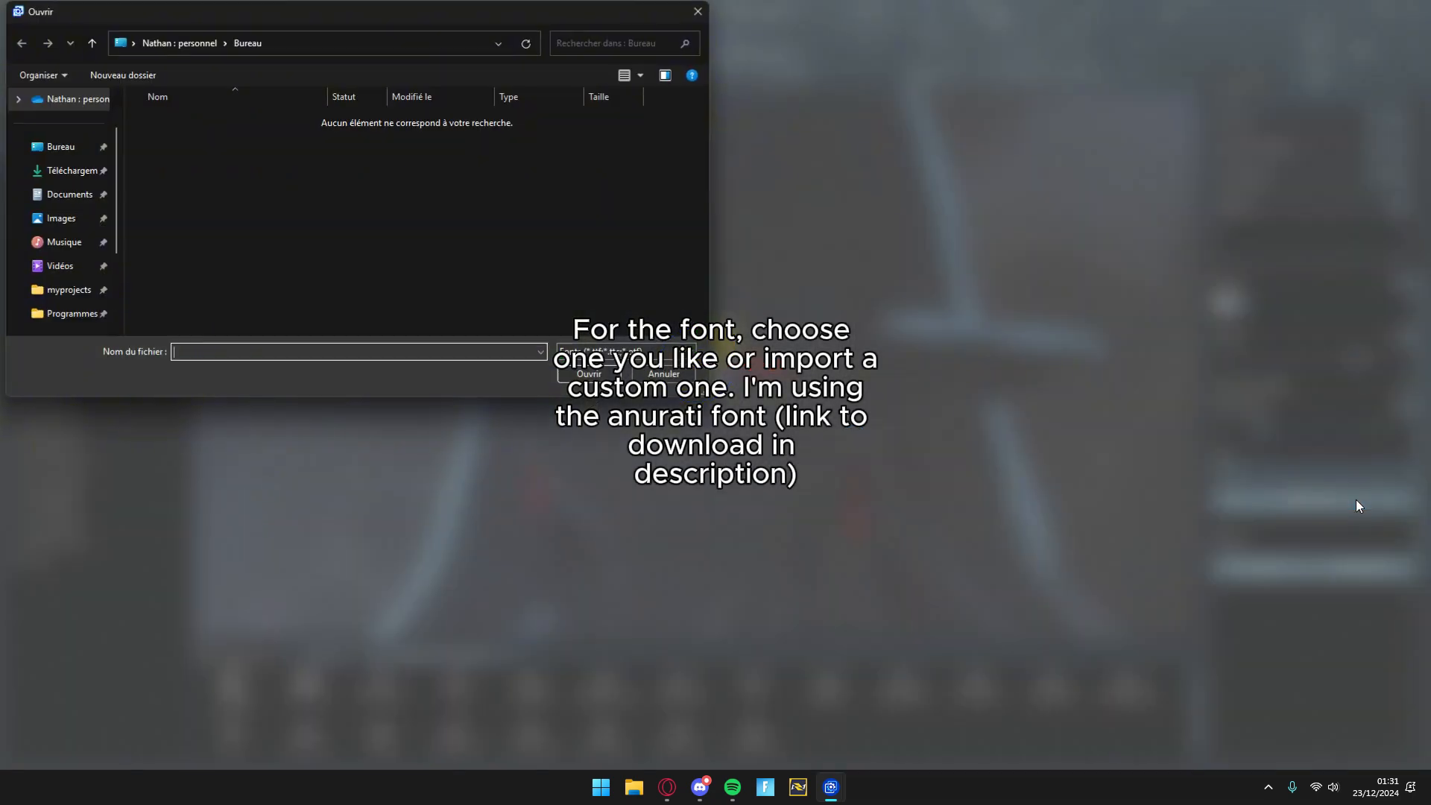
pyautogui.click(73, 169)
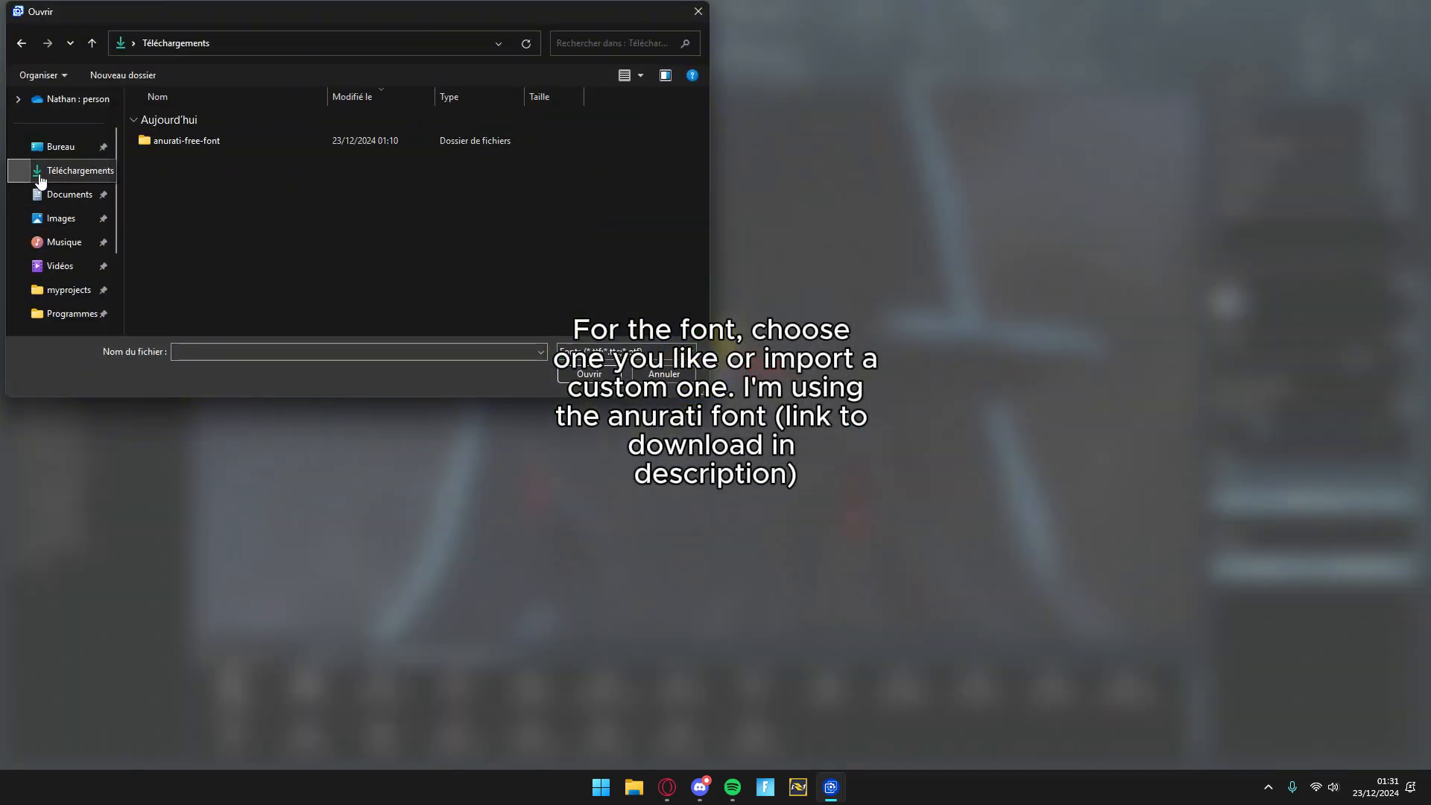
pyautogui.click(186, 140)
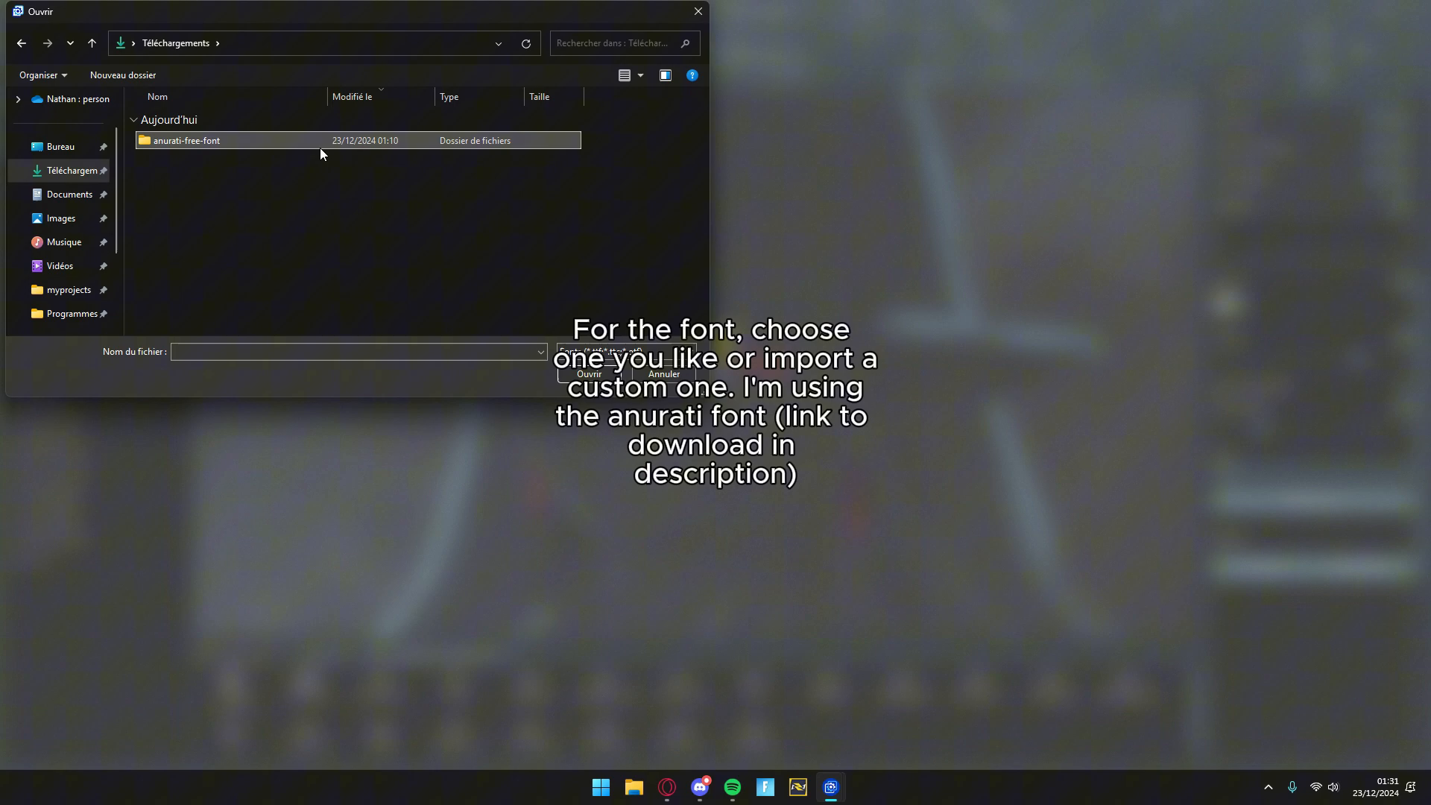
pyautogui.doubleClick(186, 140)
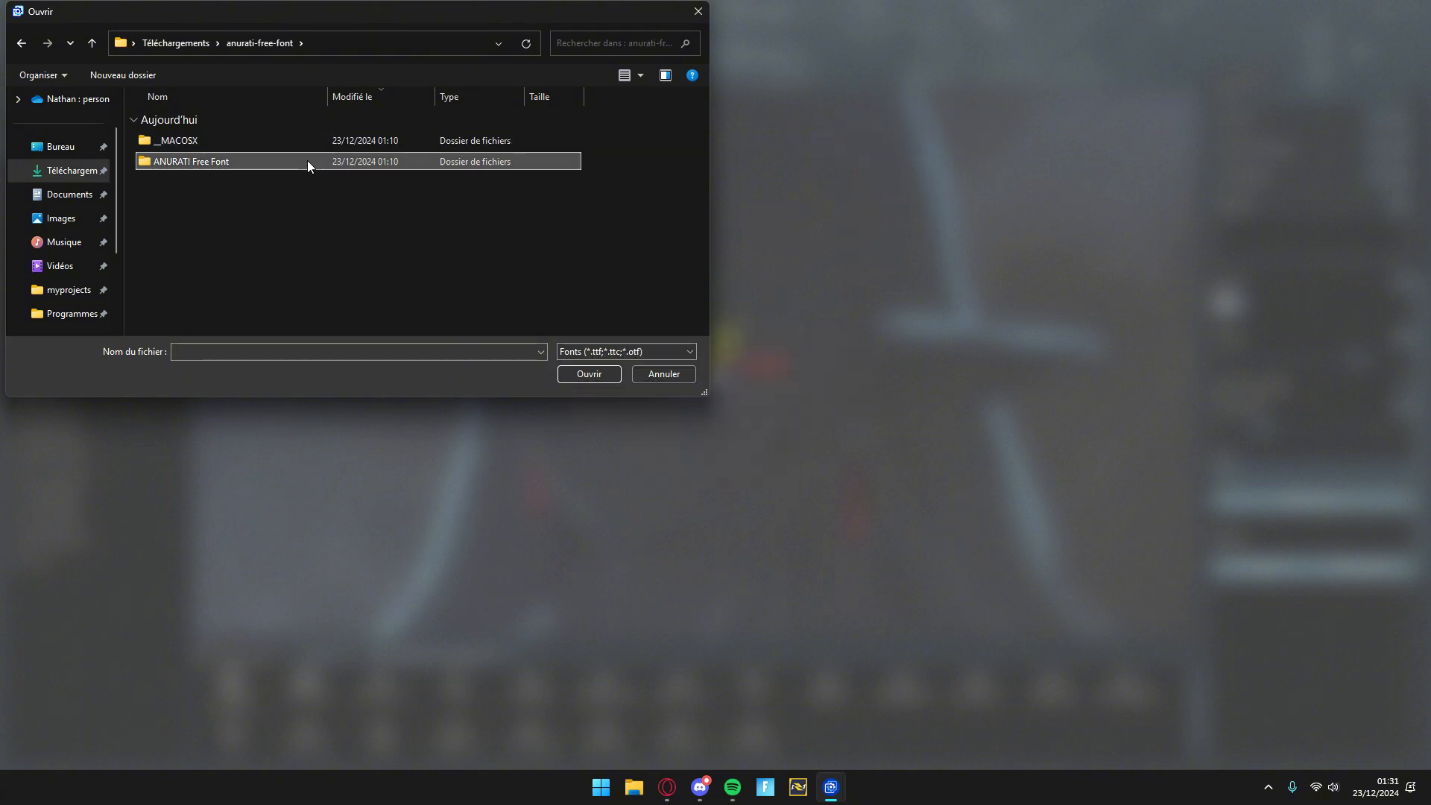
pyautogui.doubleClick(192, 161)
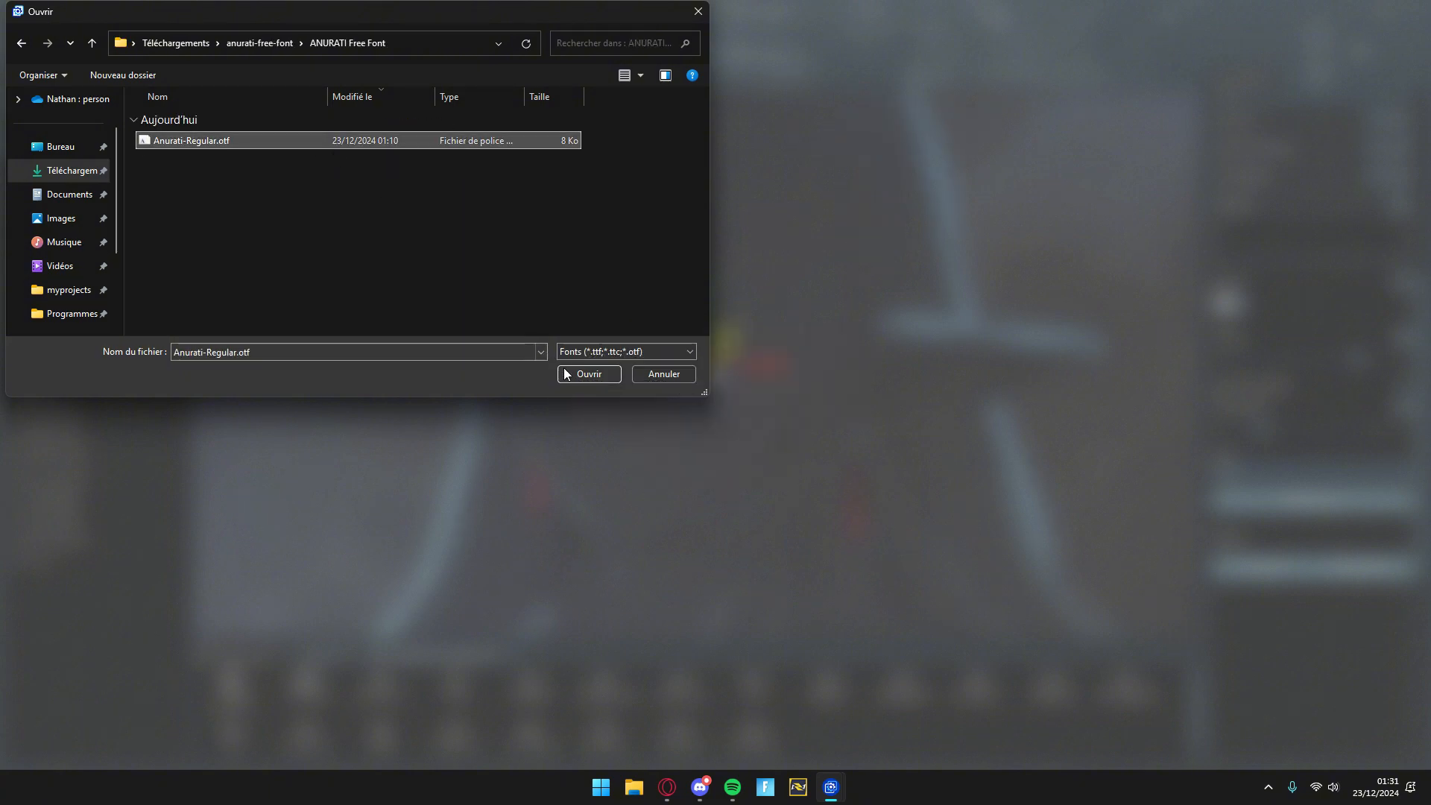
pyautogui.click(588, 373)
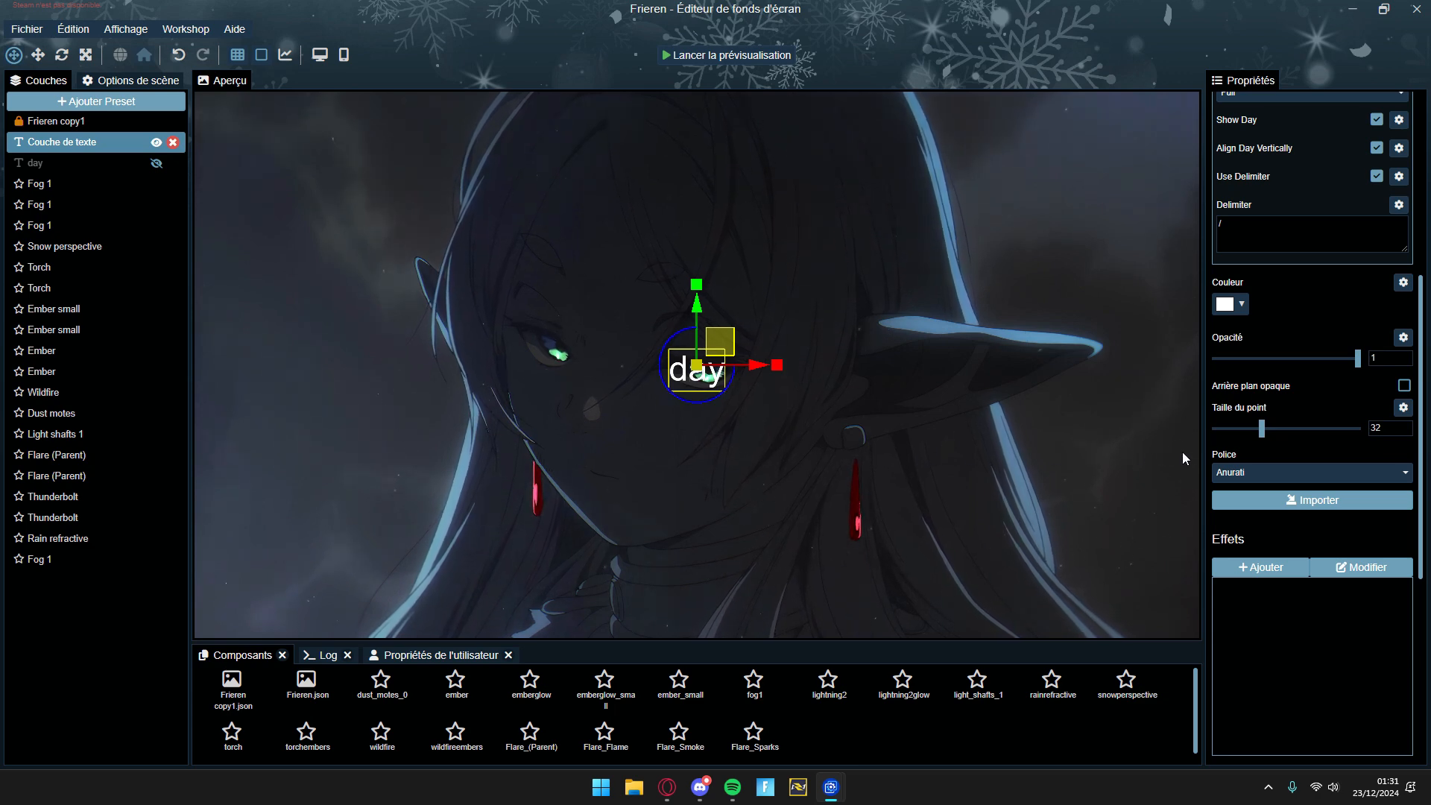
# Replace the layer's Texte content with 'D A Y' in spaced capitals
pyautogui.scroll(3)
pyautogui.write('D')
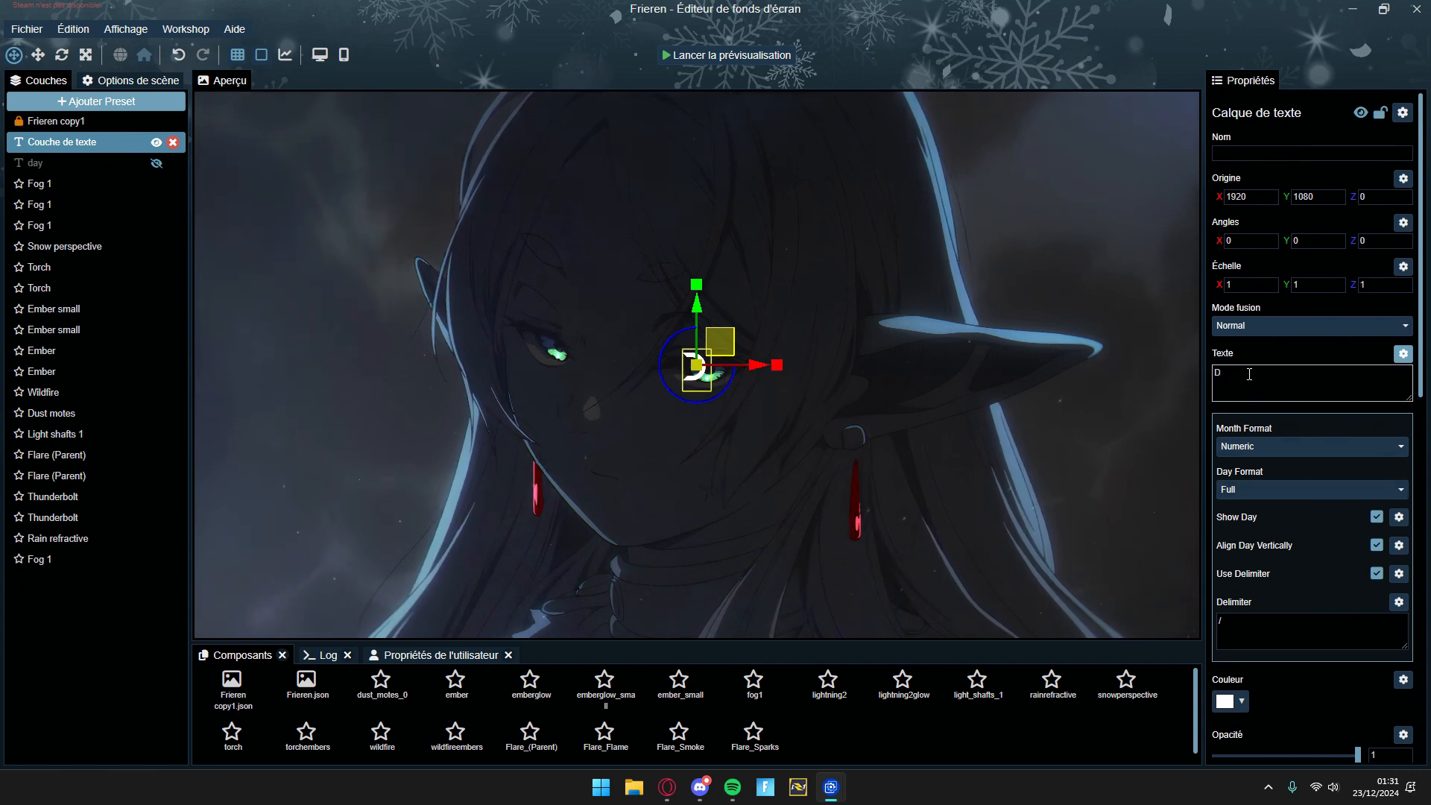
pyautogui.write('AY')
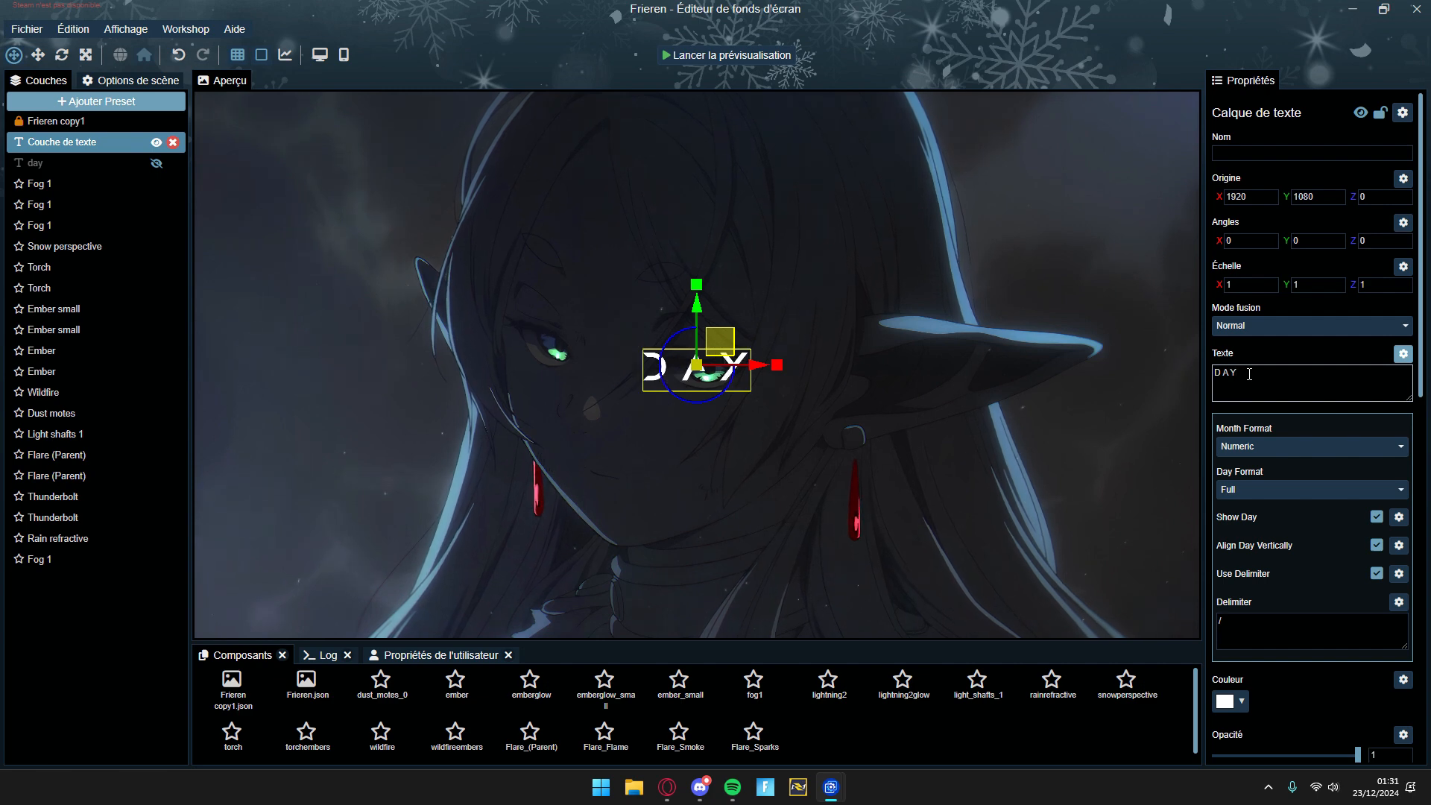